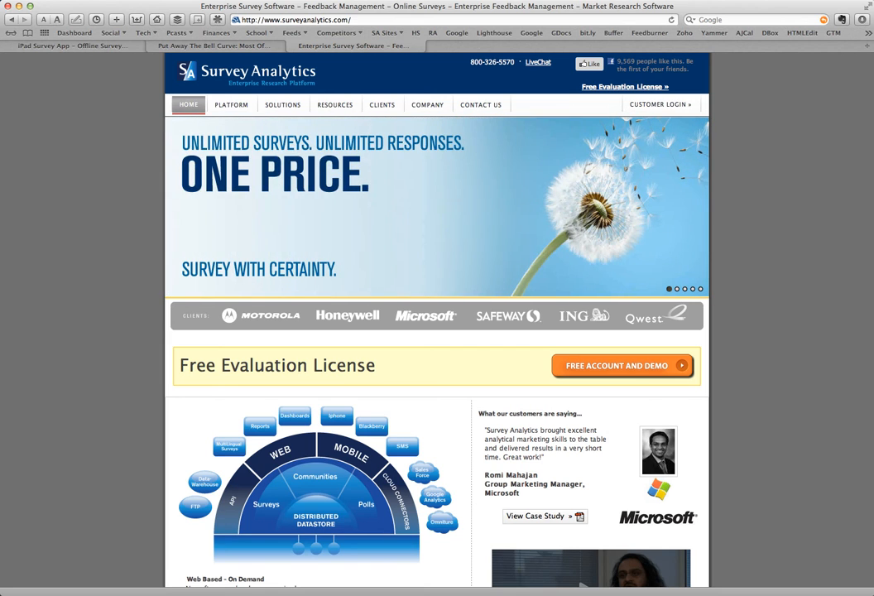
mouse_move(857, 580)
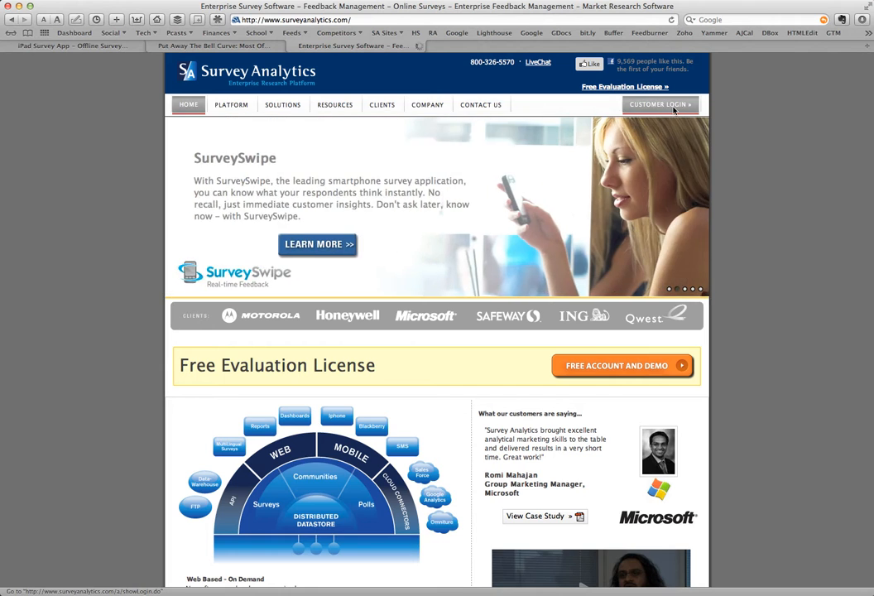
Sign in through Customer Login with the saved credentials to reach My Surveys
left_click(659, 104)
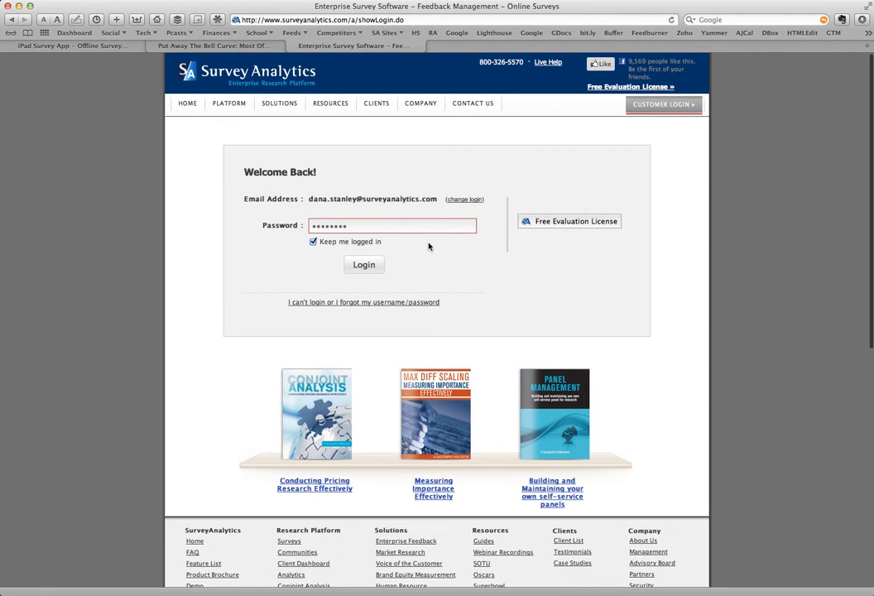
left_click(364, 264)
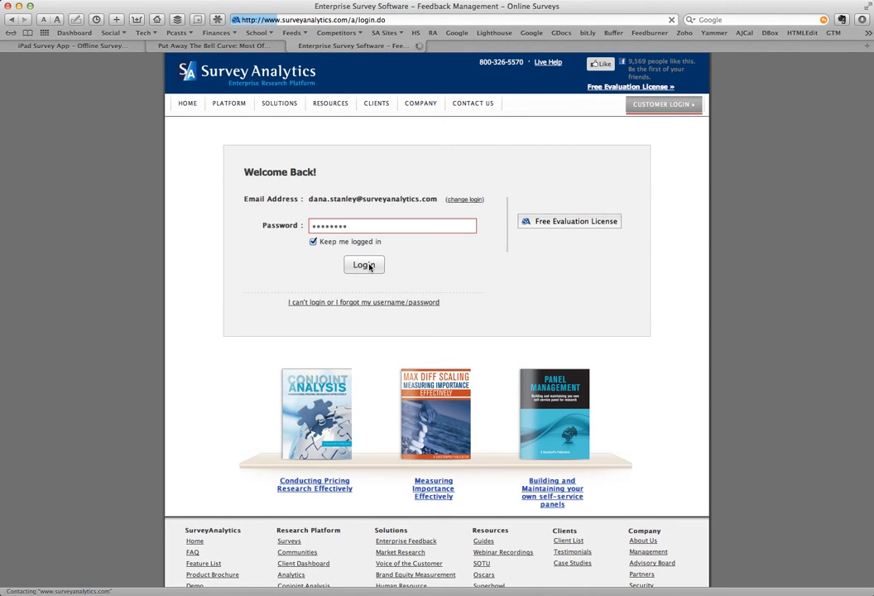
left_click(363, 264)
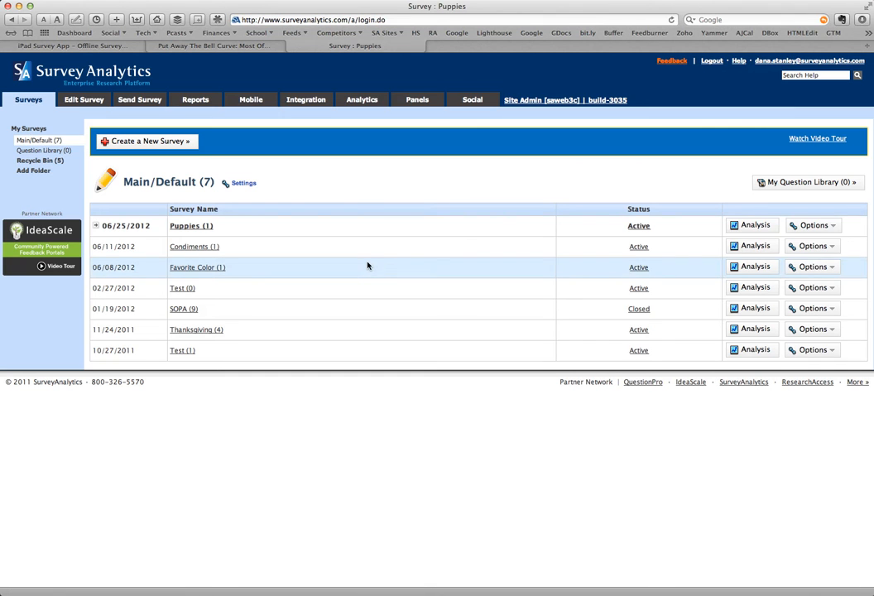
Create a new survey from scratch named 'Cookies'
left_click(146, 141)
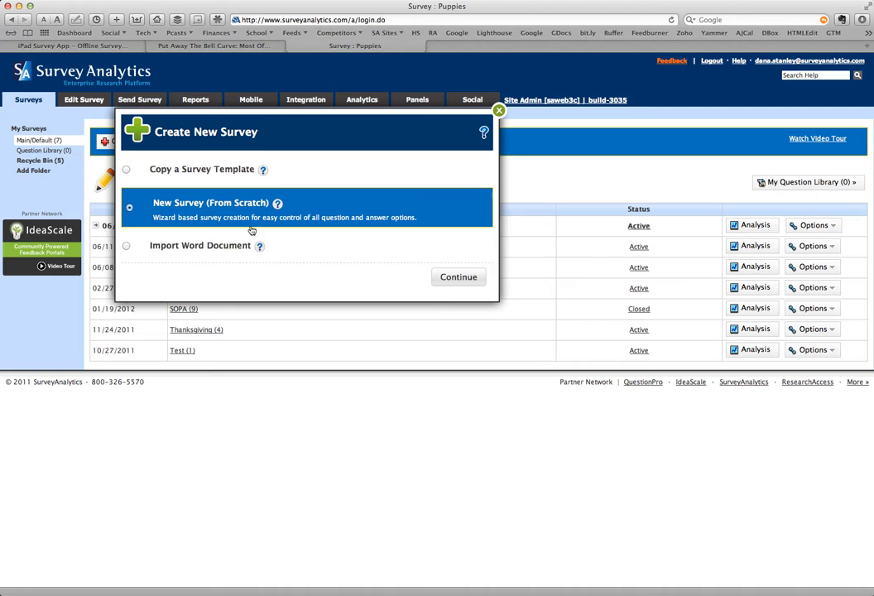
left_click(458, 276)
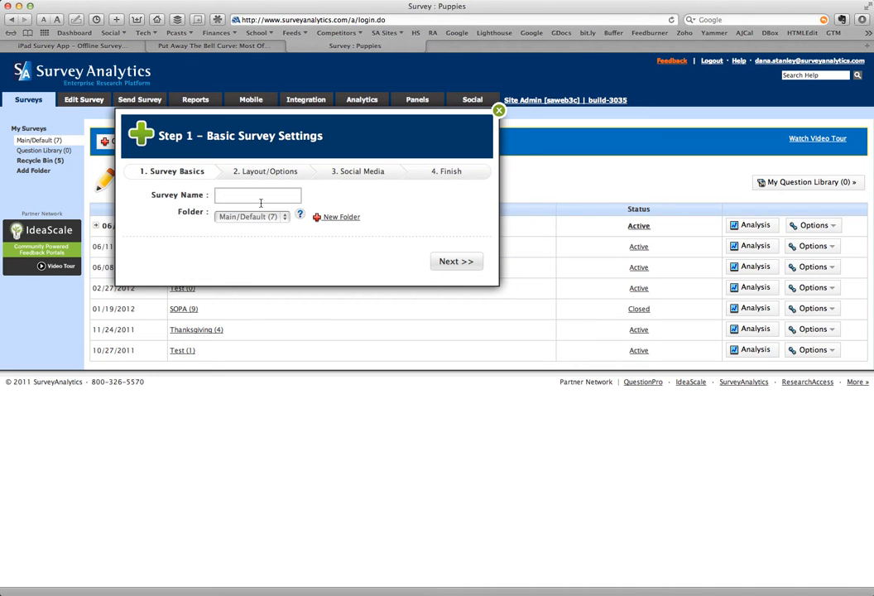
type("C")
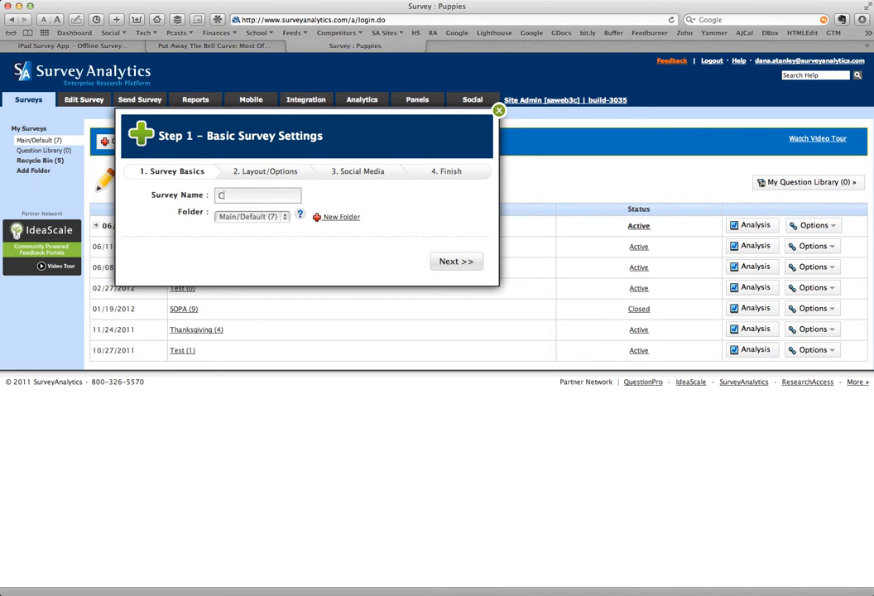
type("ookies")
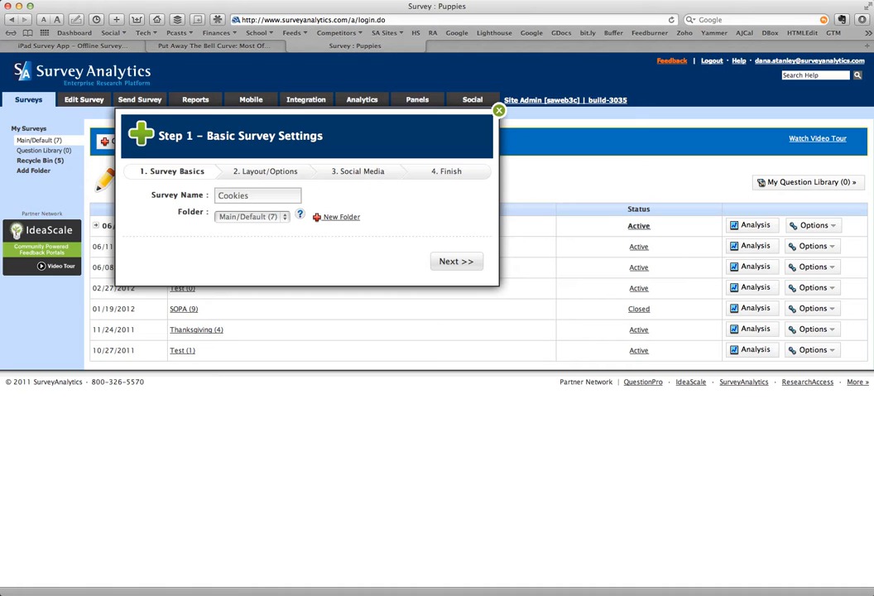
left_click(456, 261)
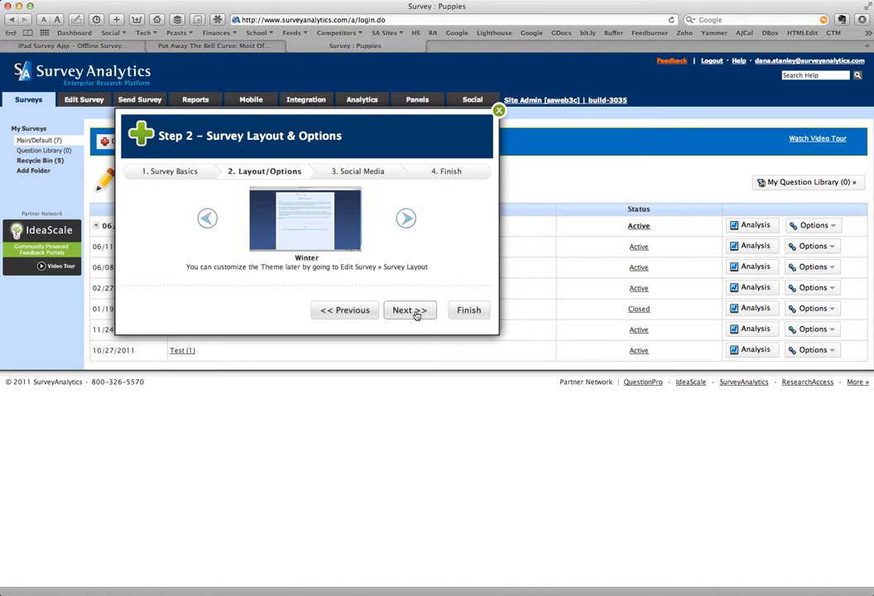
left_click(410, 309)
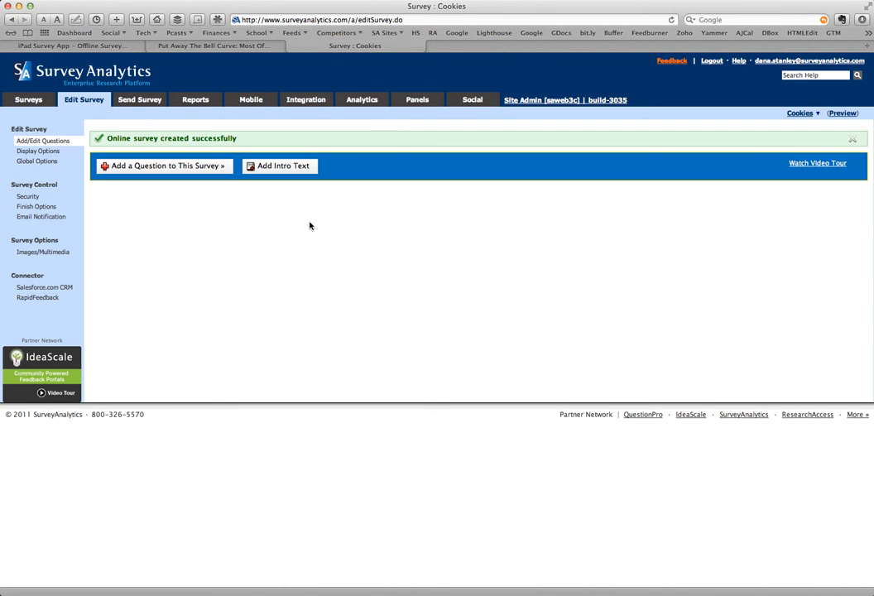
Add a Conjoint (Max-Diff) question from the Add-On Modules
left_click(163, 166)
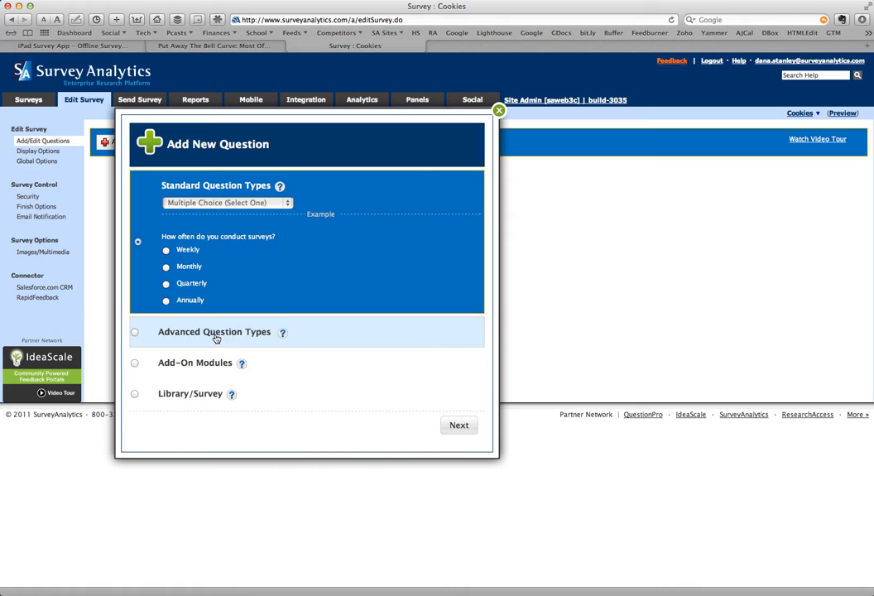
left_click(134, 363)
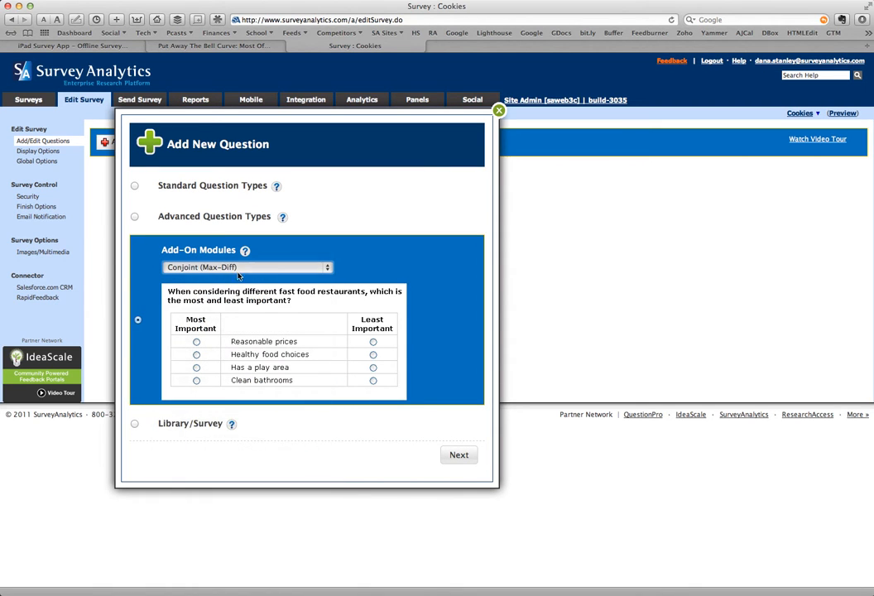
left_click(459, 455)
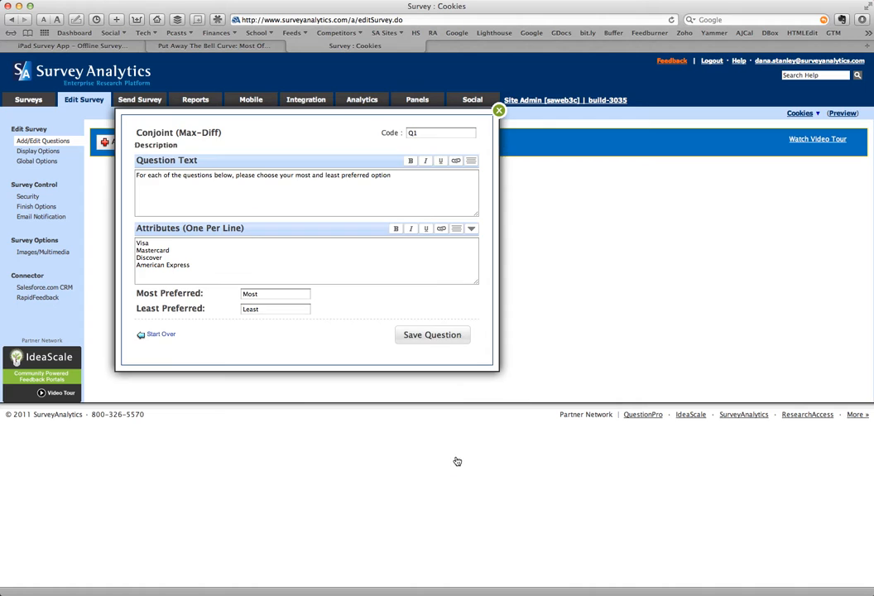
mouse_move(447, 450)
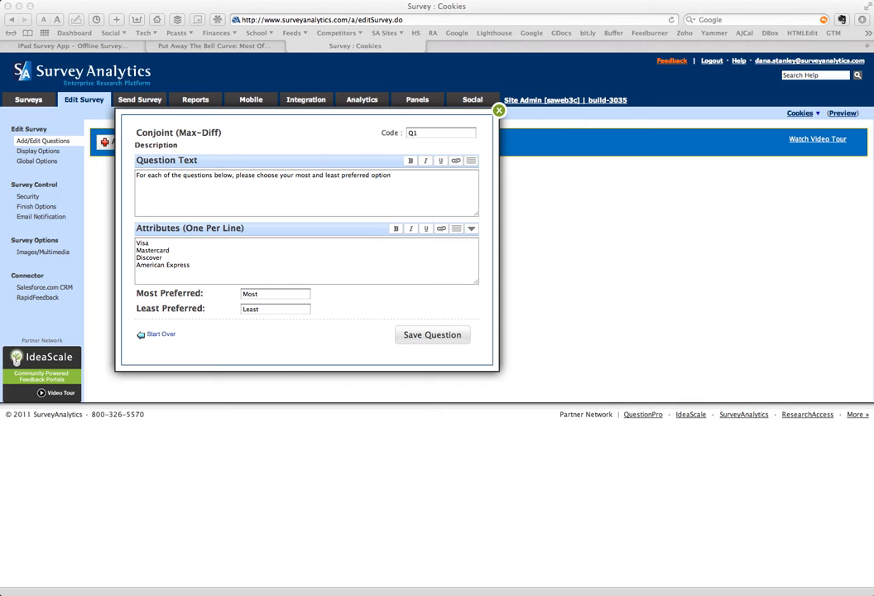
mouse_move(434, 191)
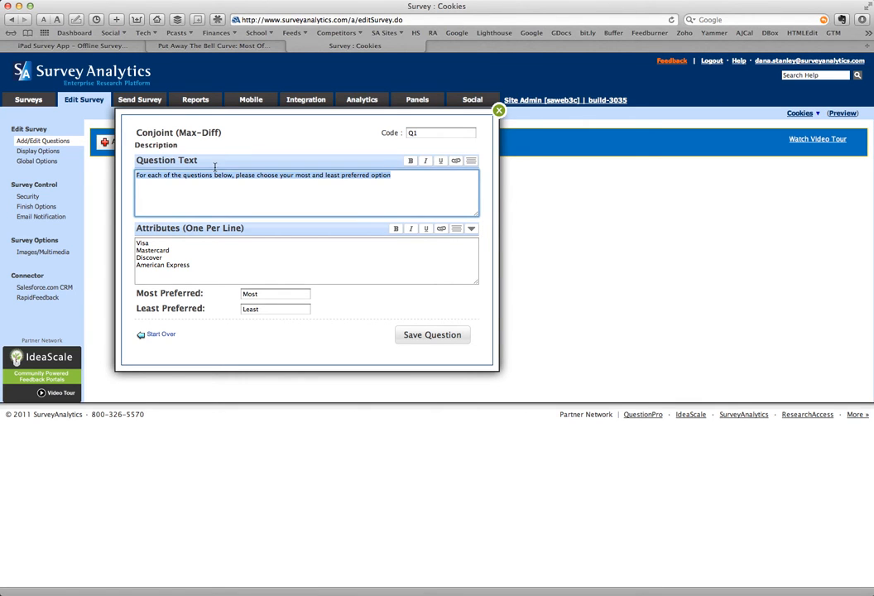
mouse_move(363, 188)
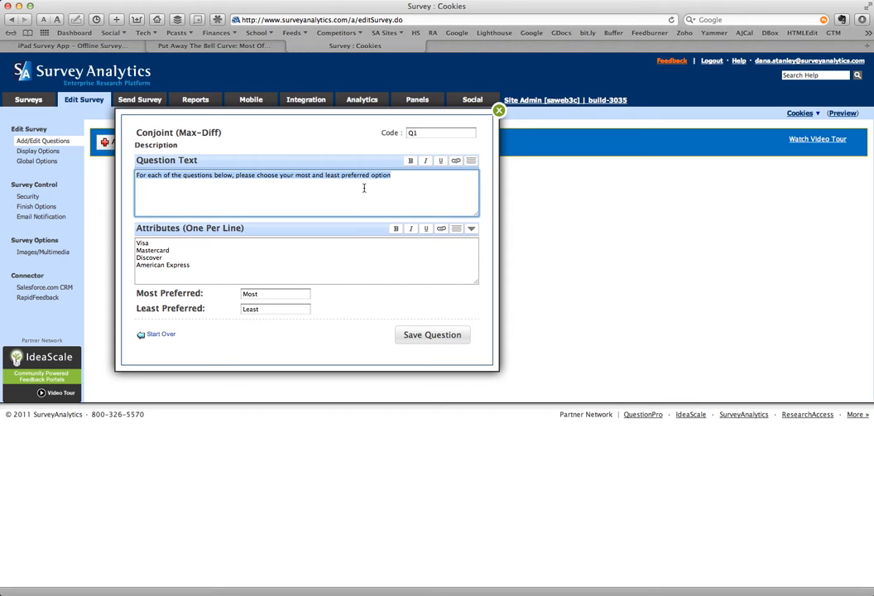
Replace the question text with 'When deciding which cookies to purchase, which of the factors shown here is the most…'
type("When deciding which cookies to purchase, which of the factors shown here is the most and least important?")
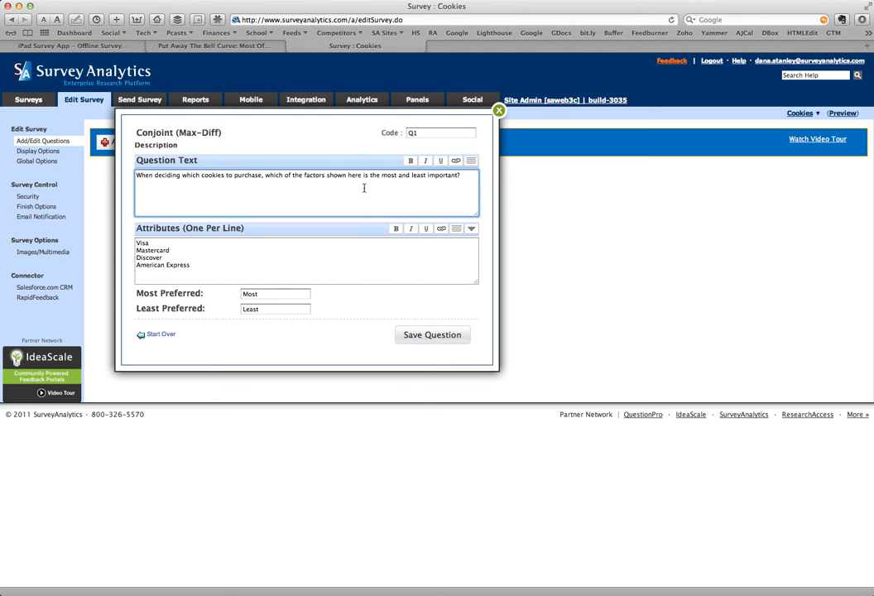
mouse_move(409, 192)
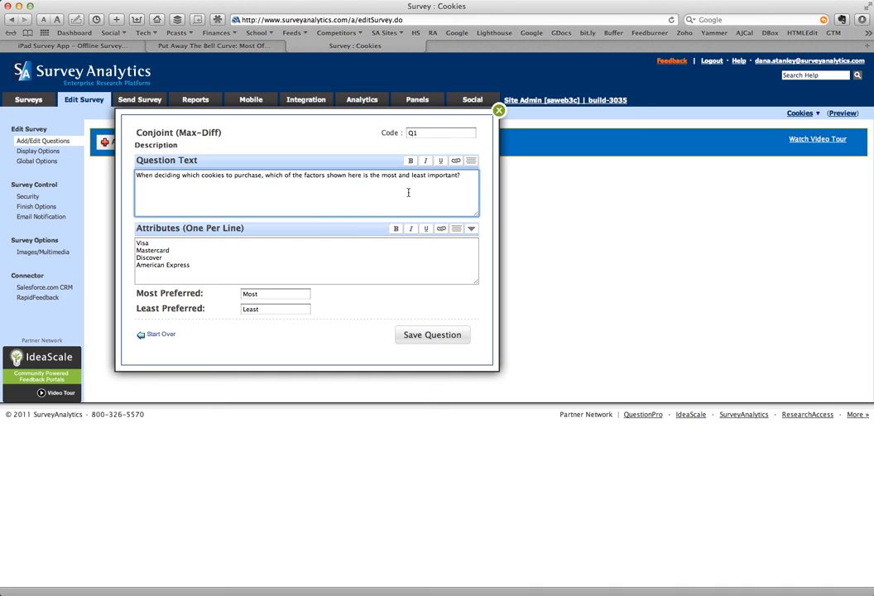
mouse_move(417, 194)
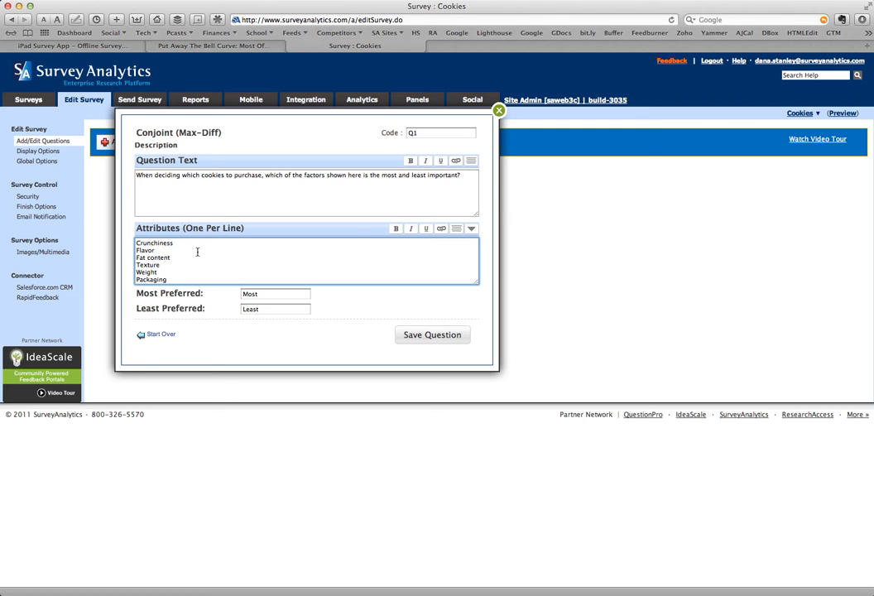
mouse_move(202, 258)
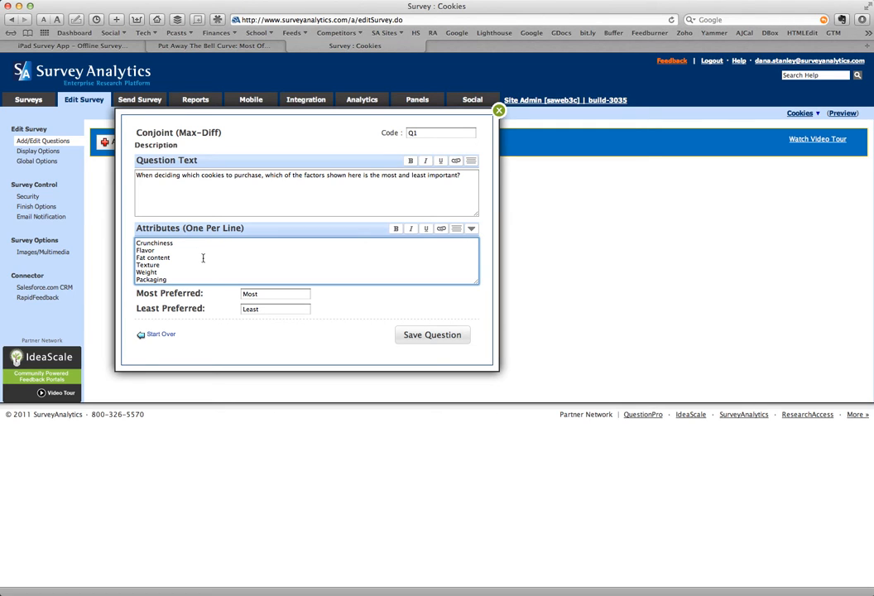
Change the Most Preferred and Least Preferred labels to 'Most important' and 'Least important'
left_click(275, 293)
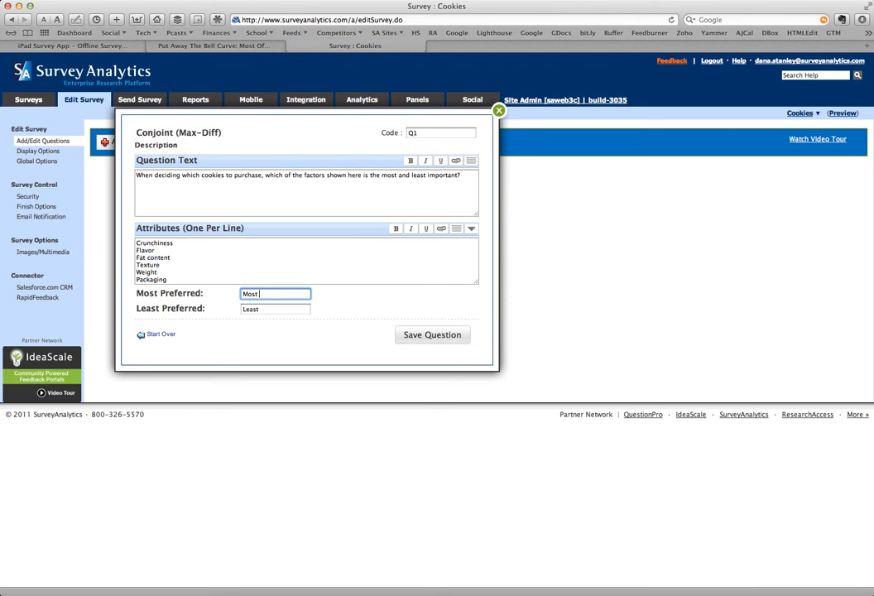
type("import")
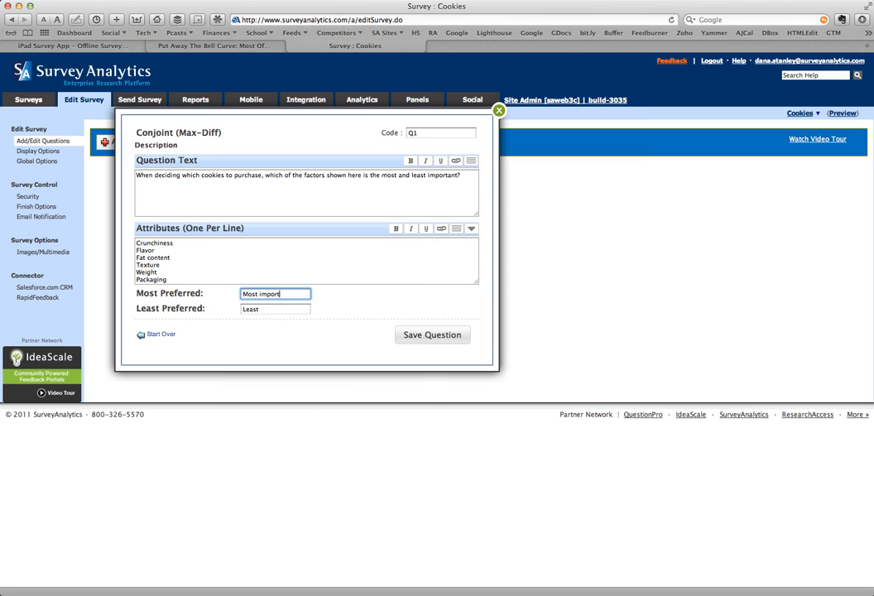
left_click(275, 308)
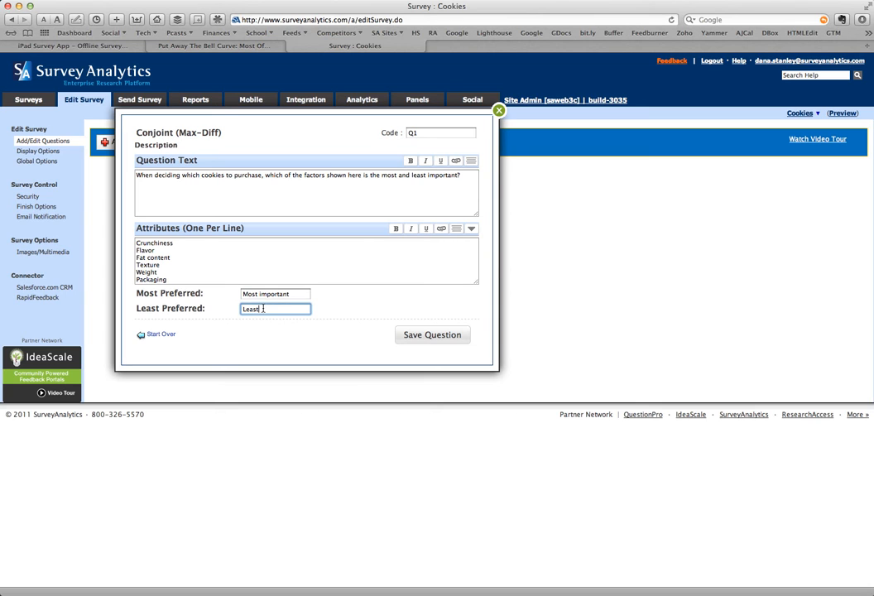
type("important")
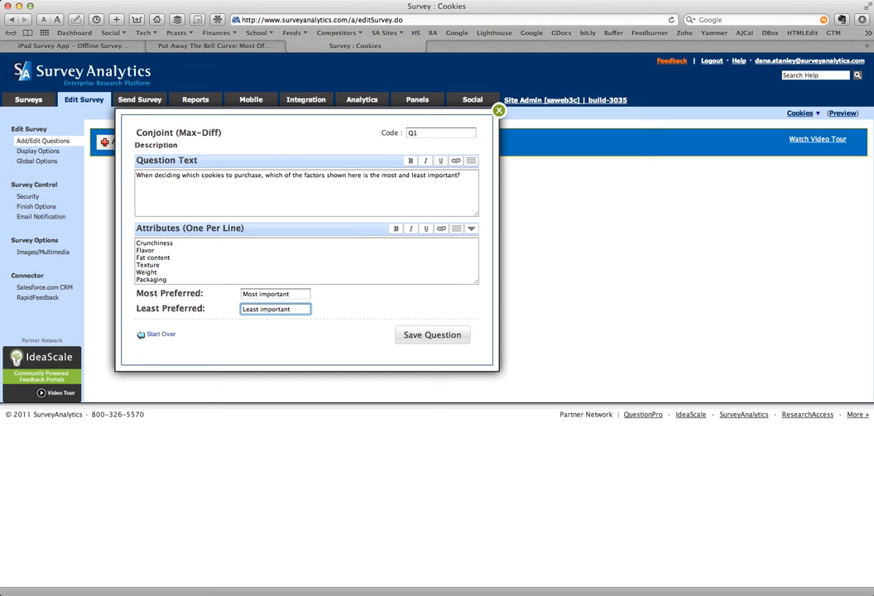
mouse_move(379, 323)
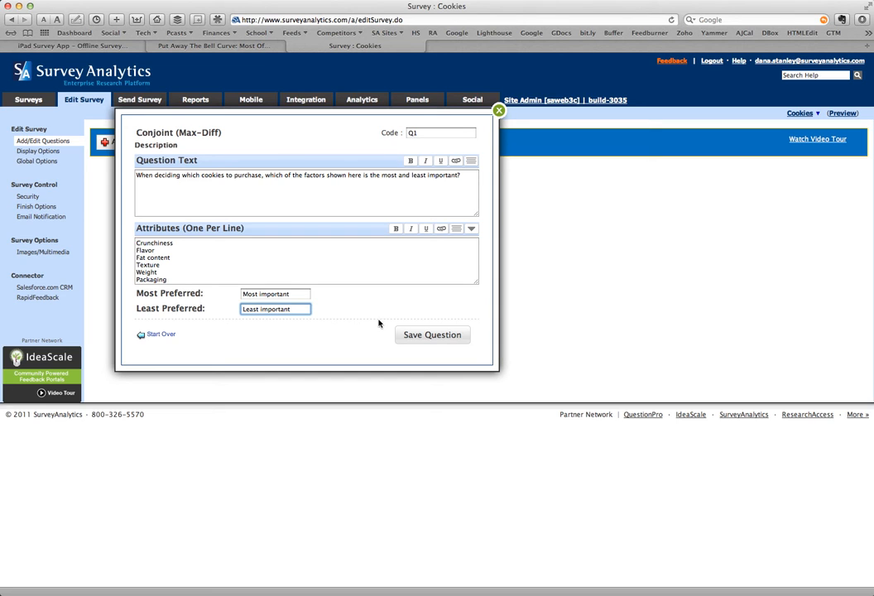
left_click(431, 335)
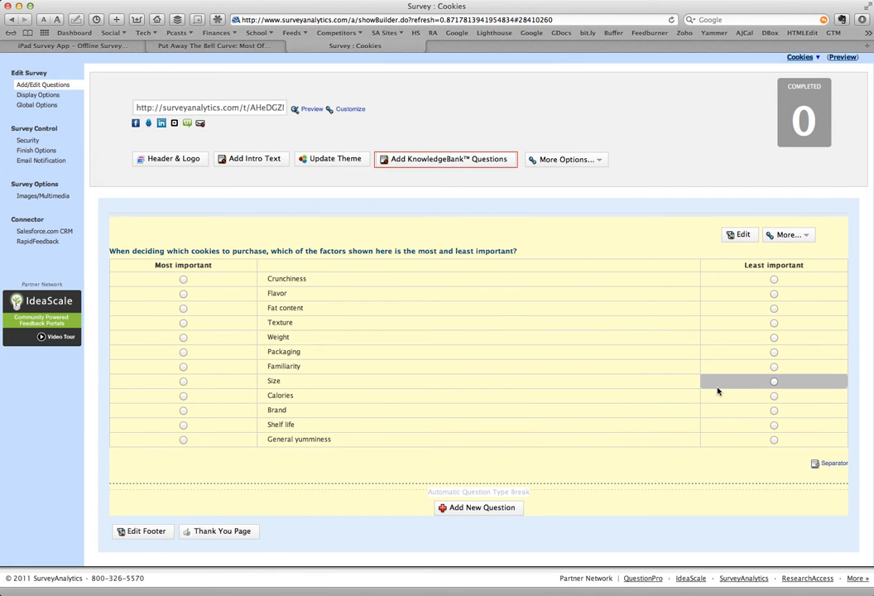
mouse_move(707, 381)
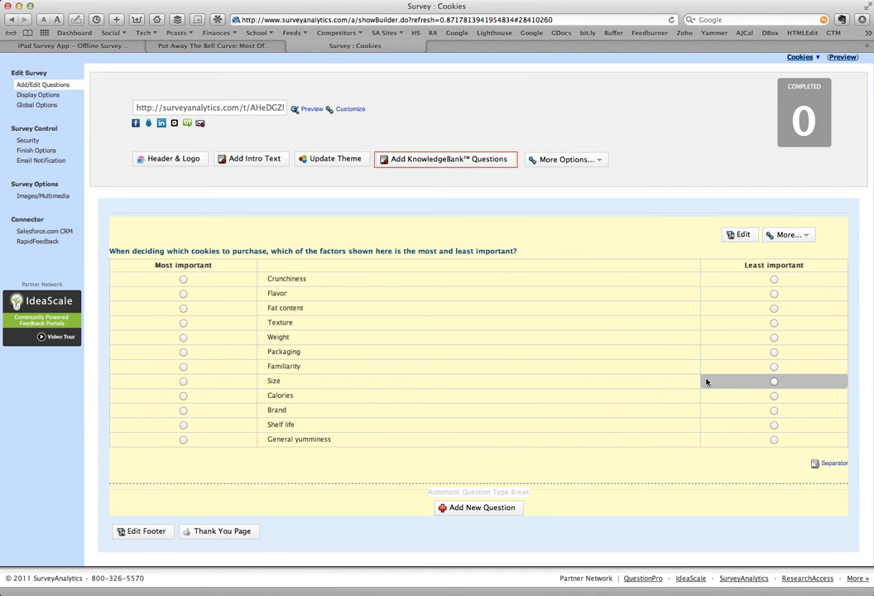
mouse_move(691, 373)
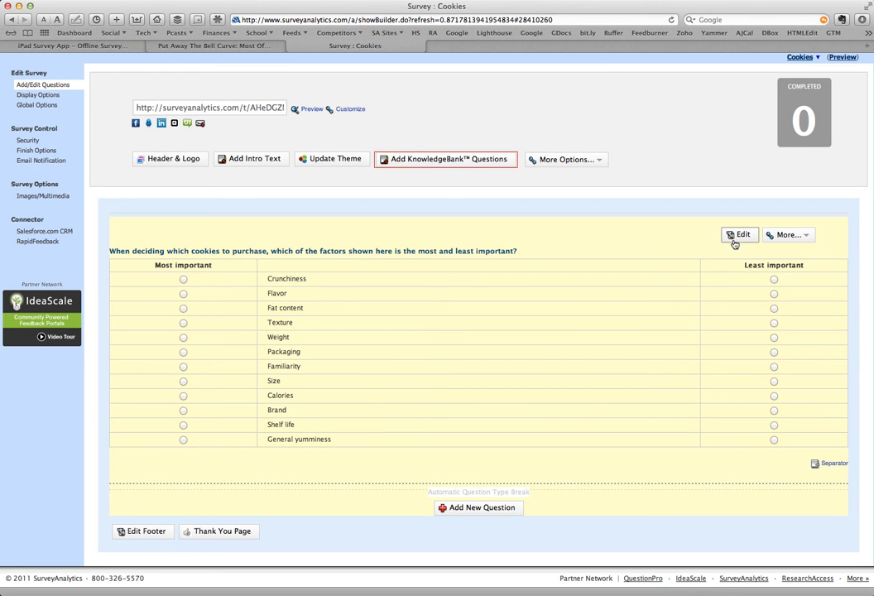
Reopen the cookie Max-Diff question in Edit Question and show its Settings panel
left_click(738, 234)
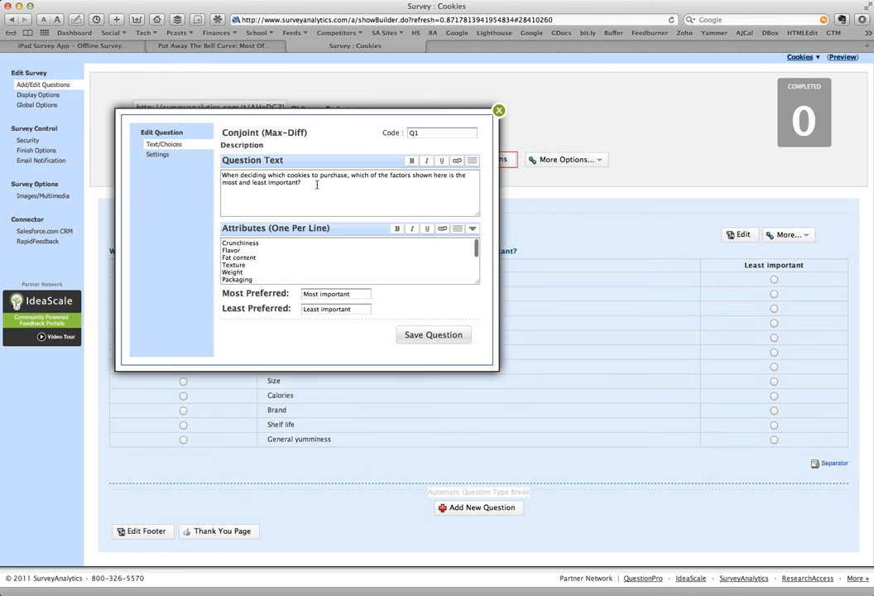
left_click(158, 155)
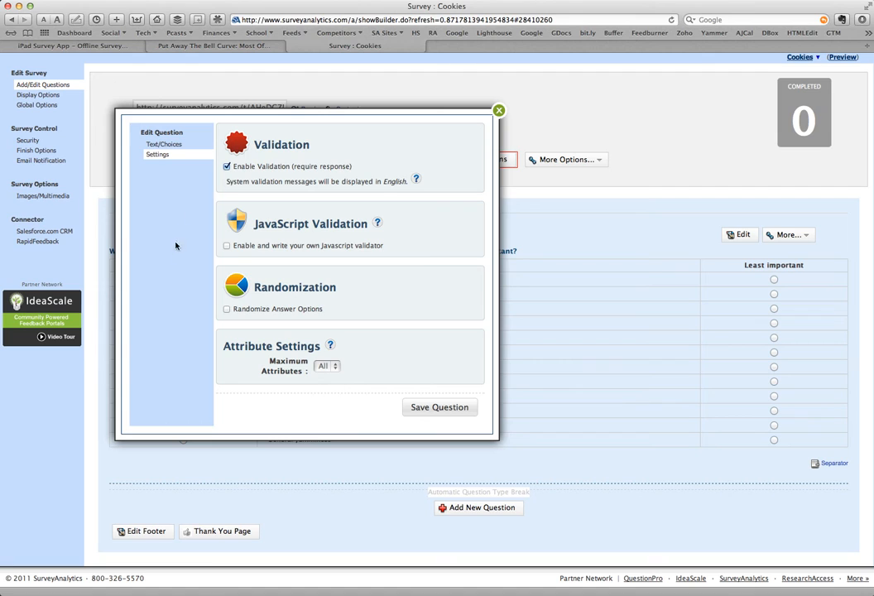
Enable Randomize Answer Options, set Maximum Attributes to 4, and save the question
left_click(227, 309)
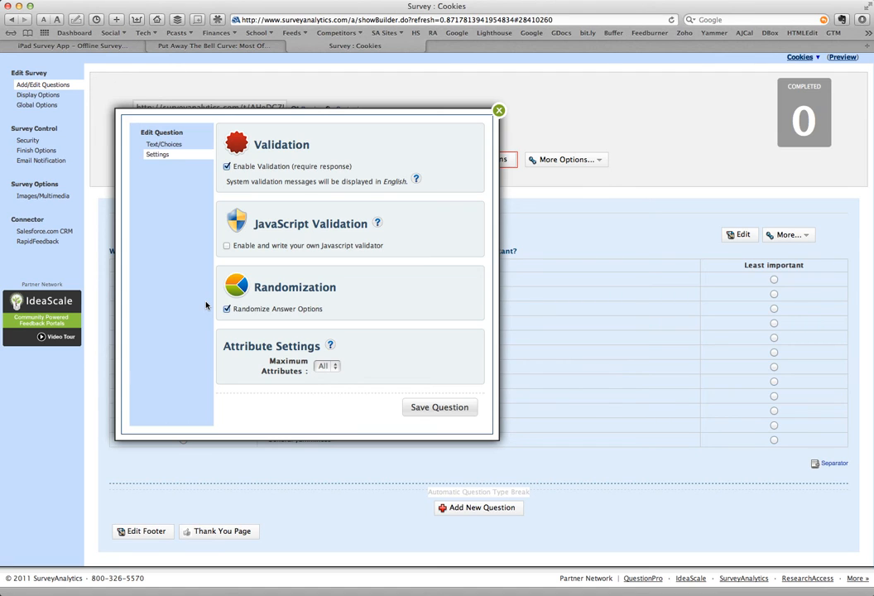
mouse_move(316, 378)
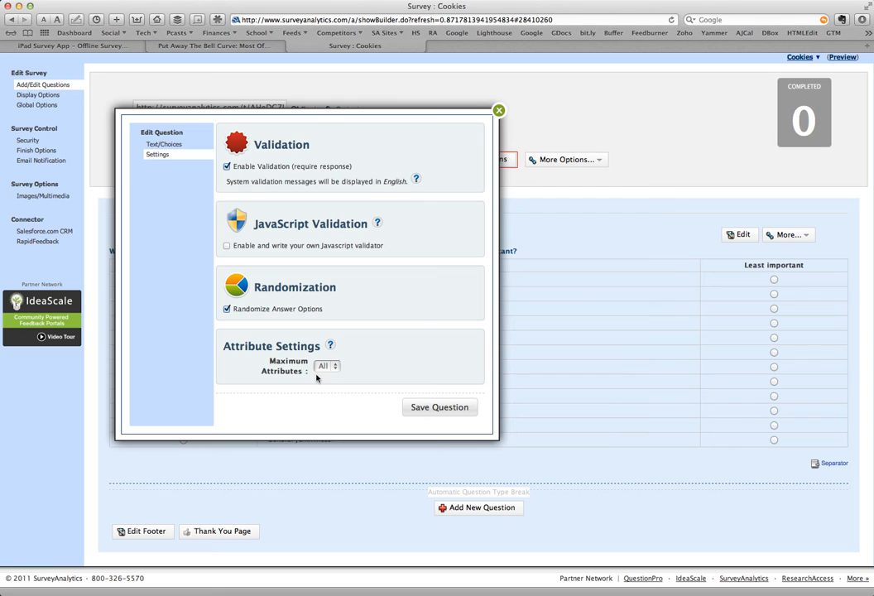
left_click(326, 366)
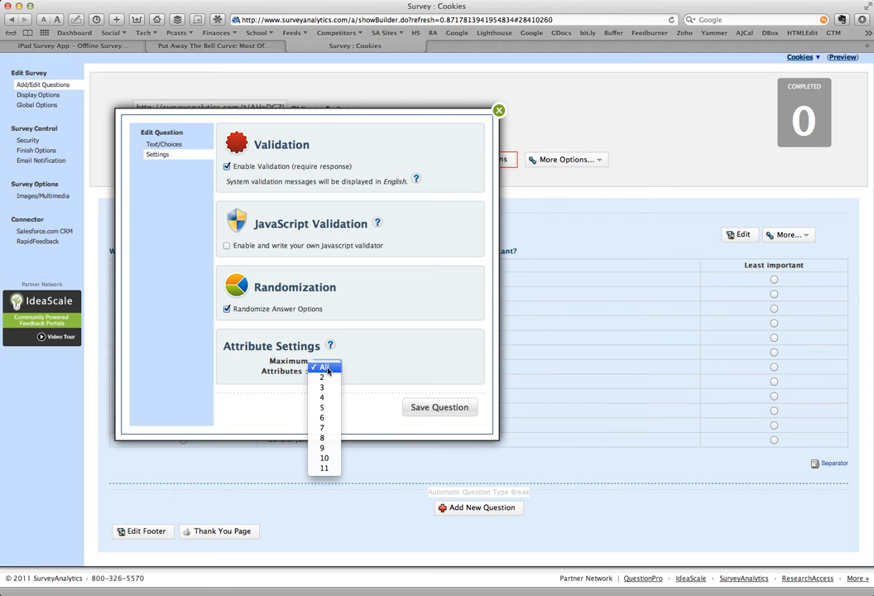
left_click(325, 367)
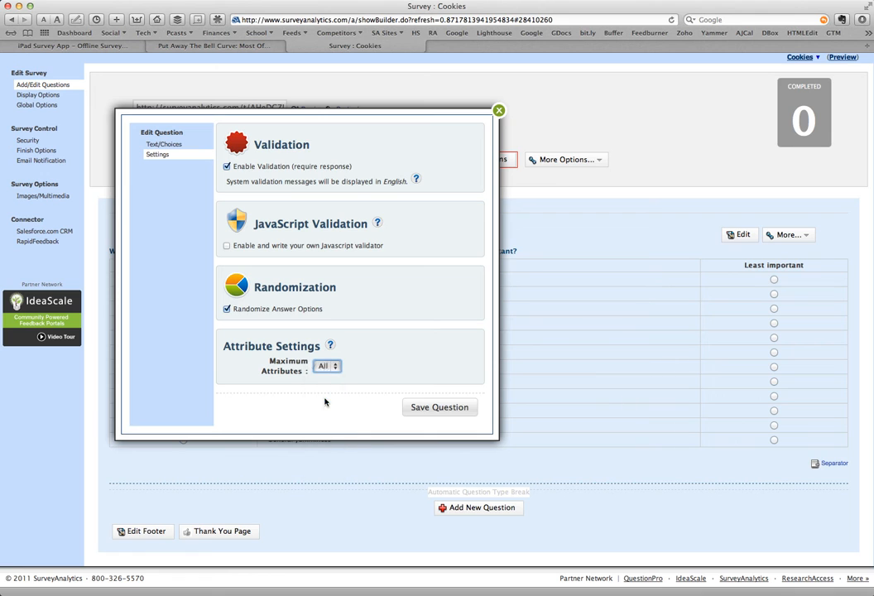
left_click(440, 407)
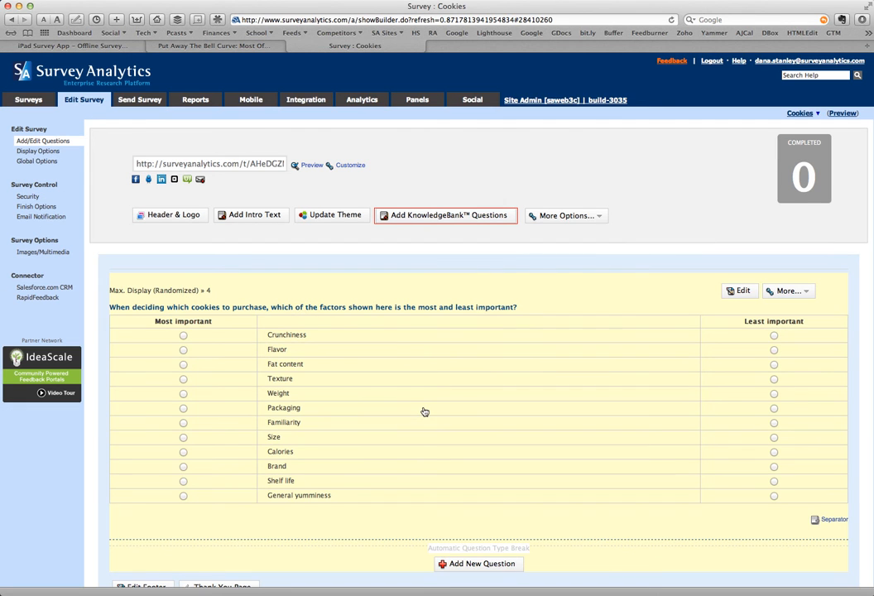
mouse_move(151, 290)
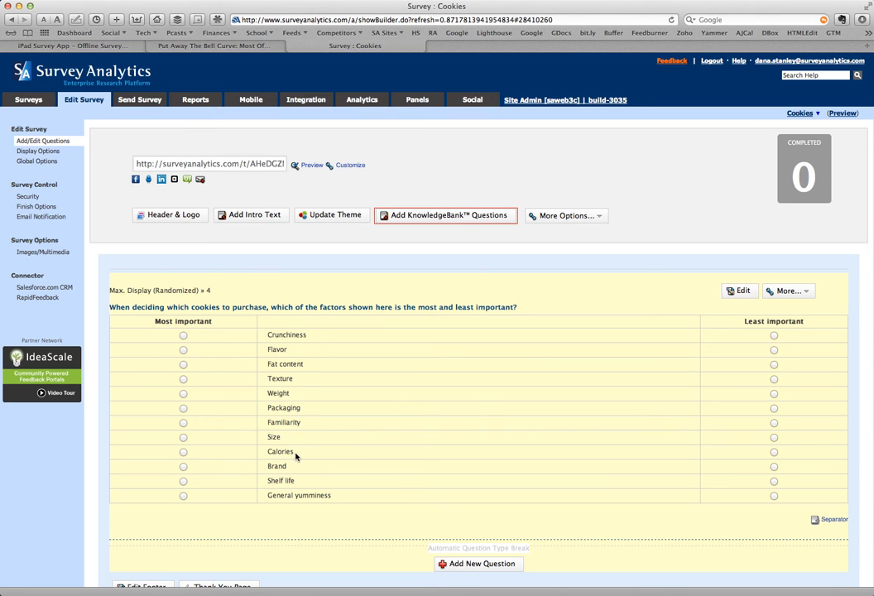
Launch the Cookies survey preview from the link beside the survey URL
scroll("down", 3)
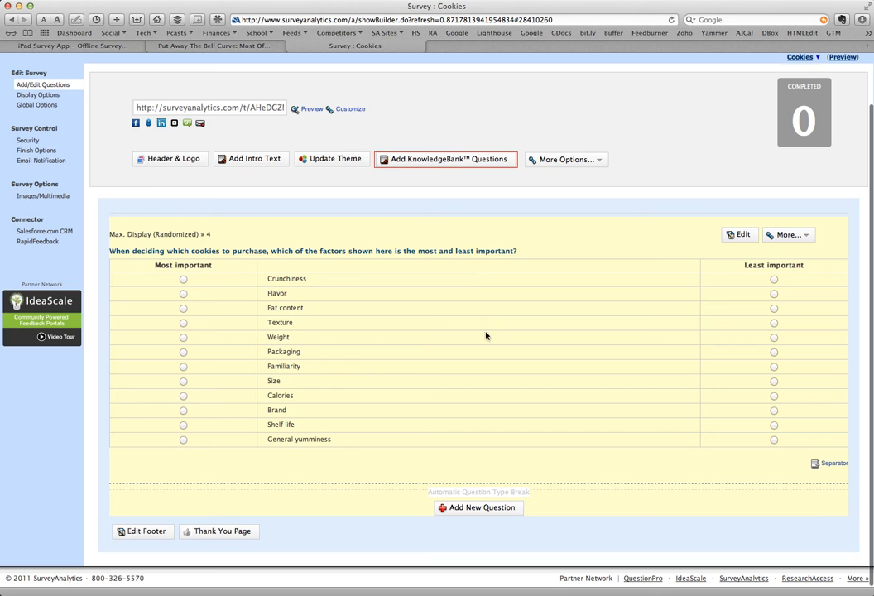
left_click(311, 108)
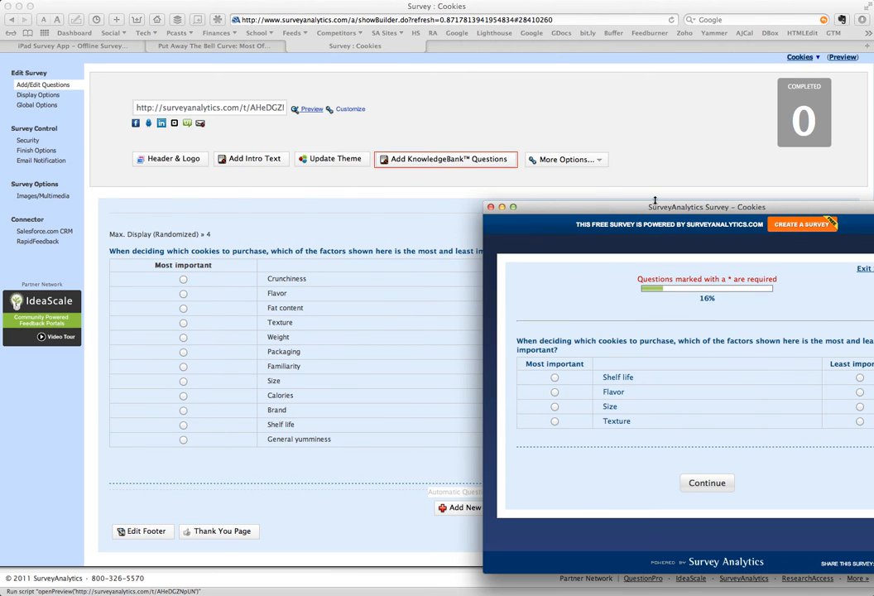
Answer the preview with Flavor most important and Texture least important, then continue
left_click_drag(707, 206, 588, 201)
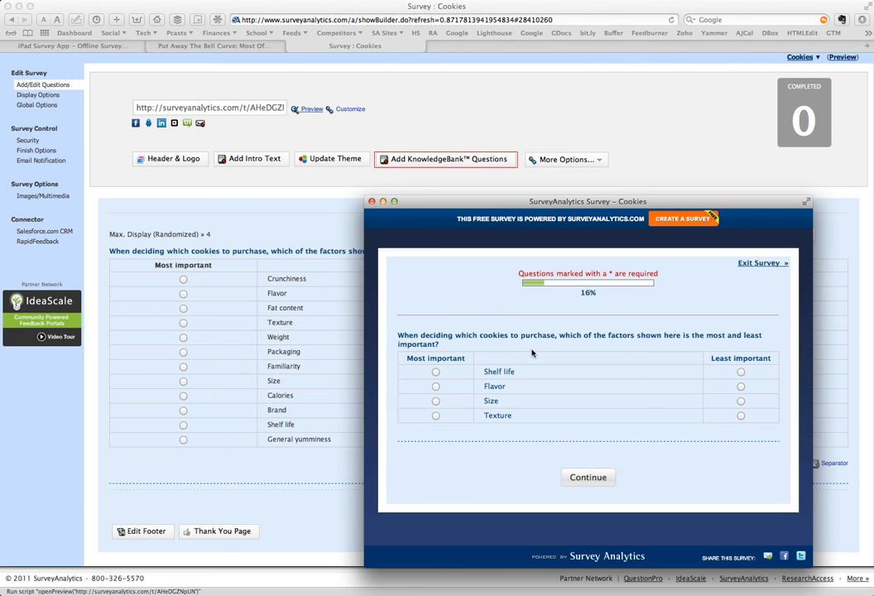
mouse_move(543, 351)
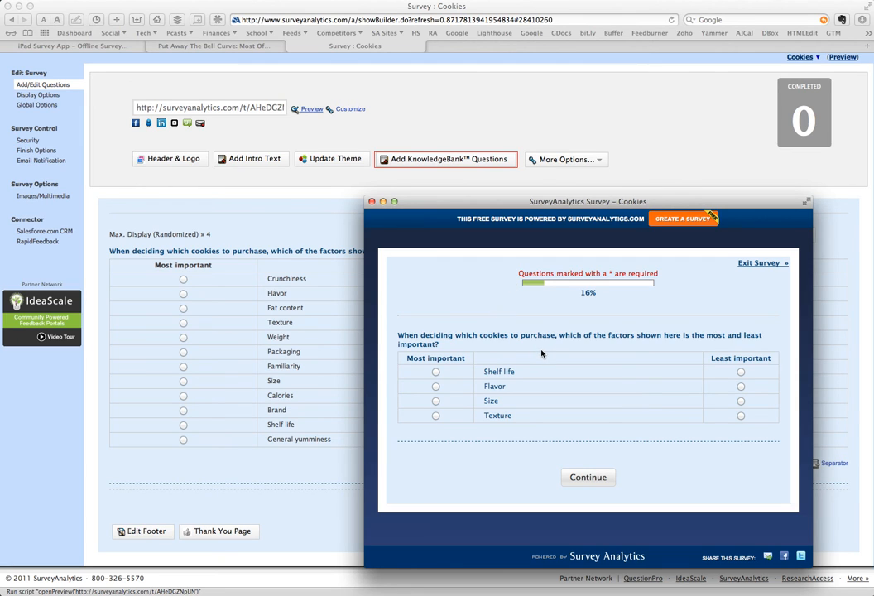
mouse_move(529, 392)
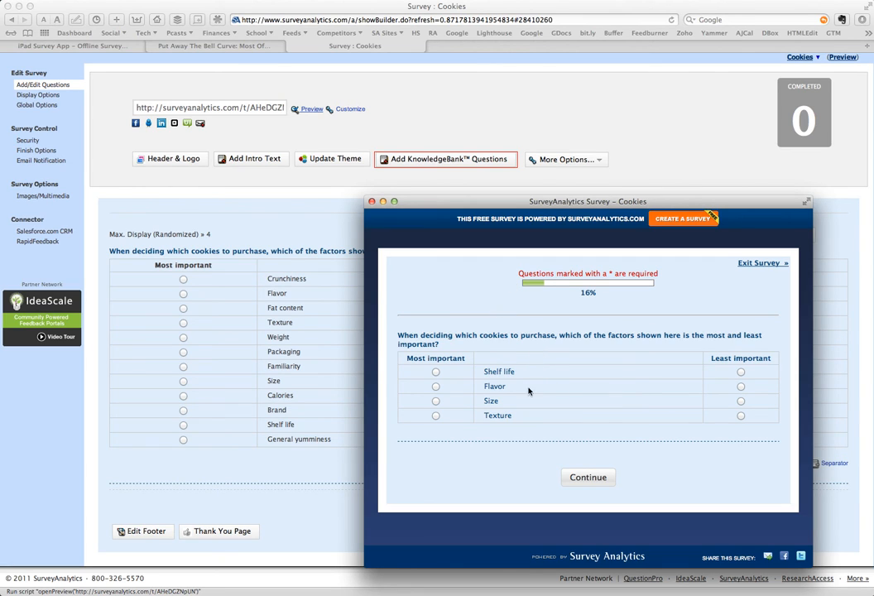
left_click(436, 387)
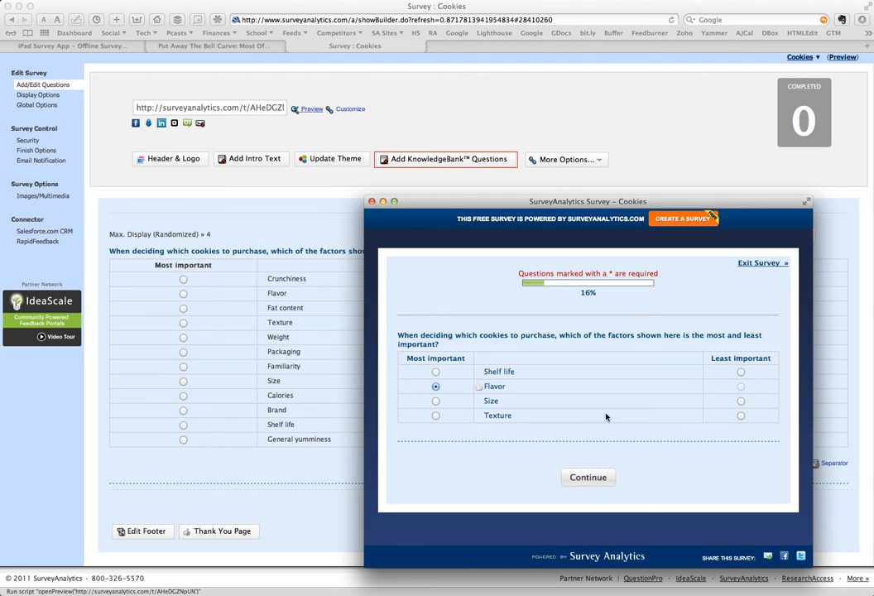
left_click(740, 416)
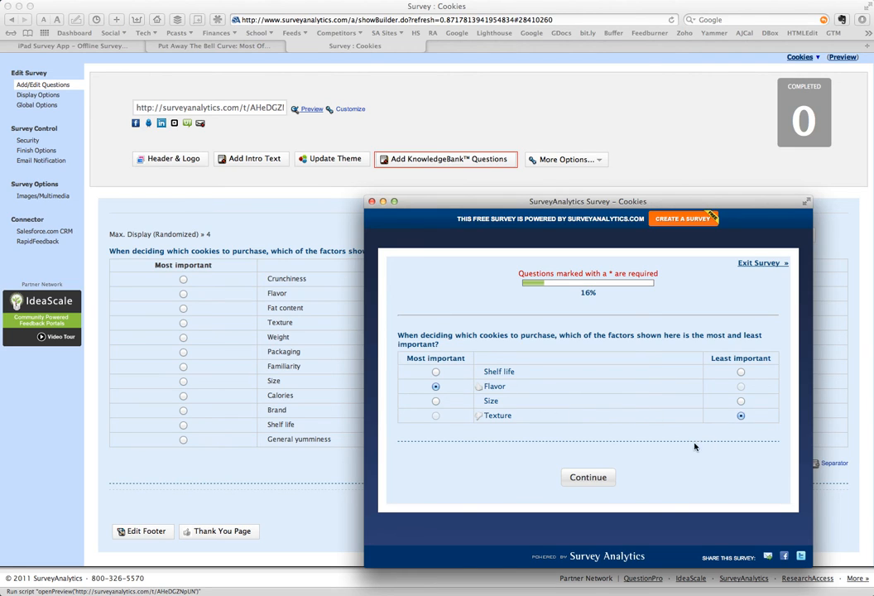
left_click(587, 477)
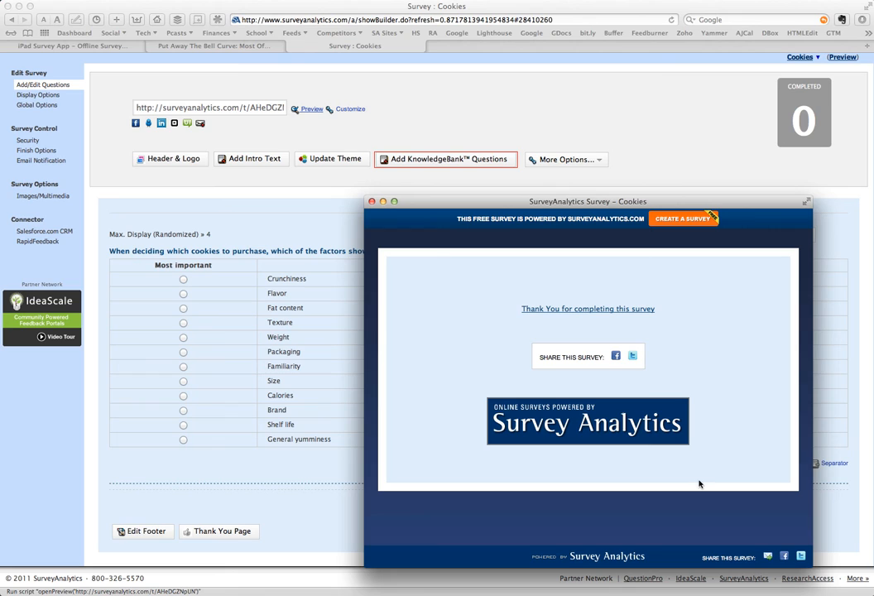
mouse_move(721, 474)
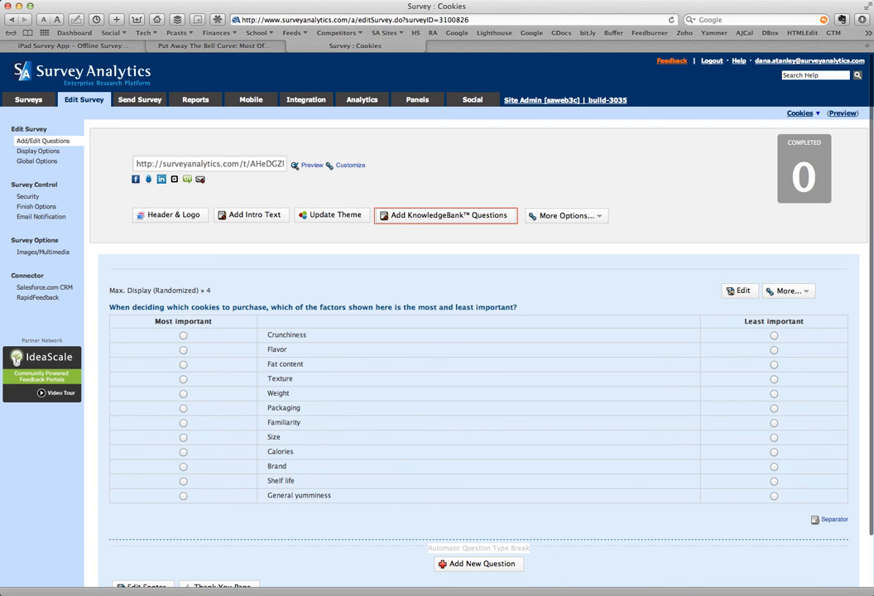
mouse_move(362, 99)
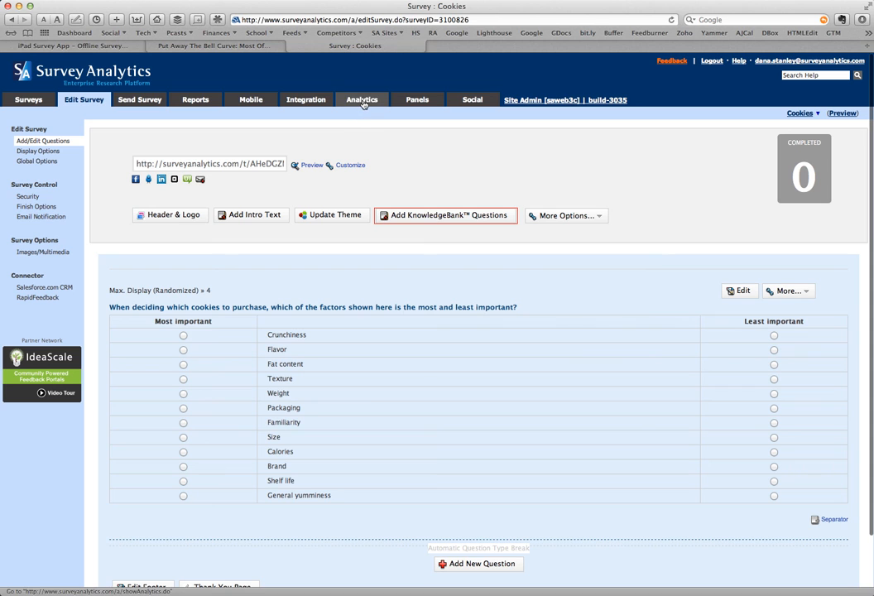
Open the MaxDiff Analysis report under Analytics and show its Export Options
left_click(362, 100)
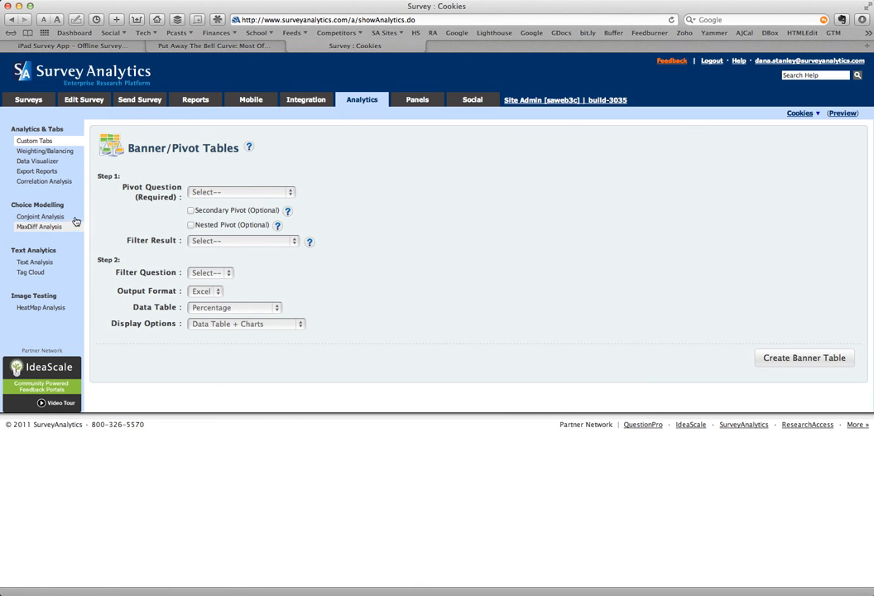
left_click(39, 227)
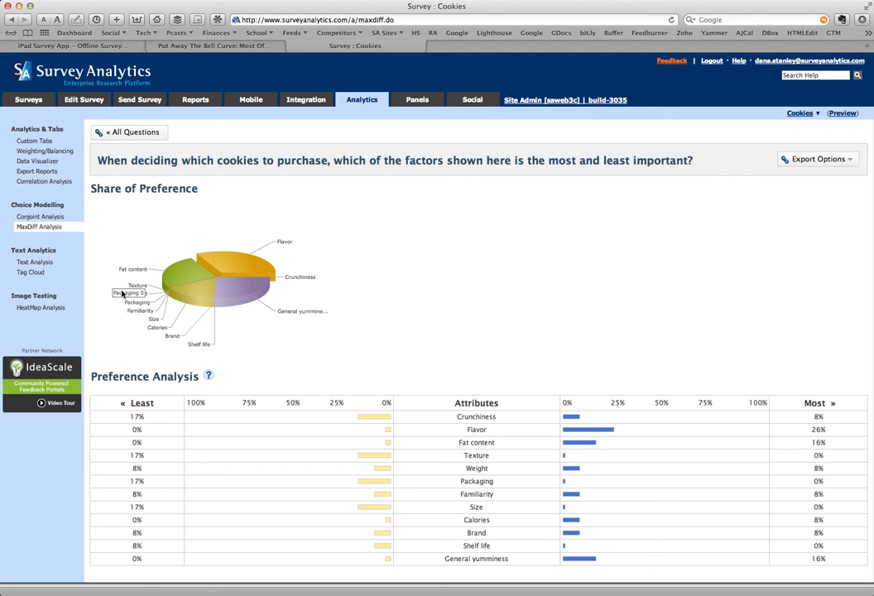
mouse_move(264, 367)
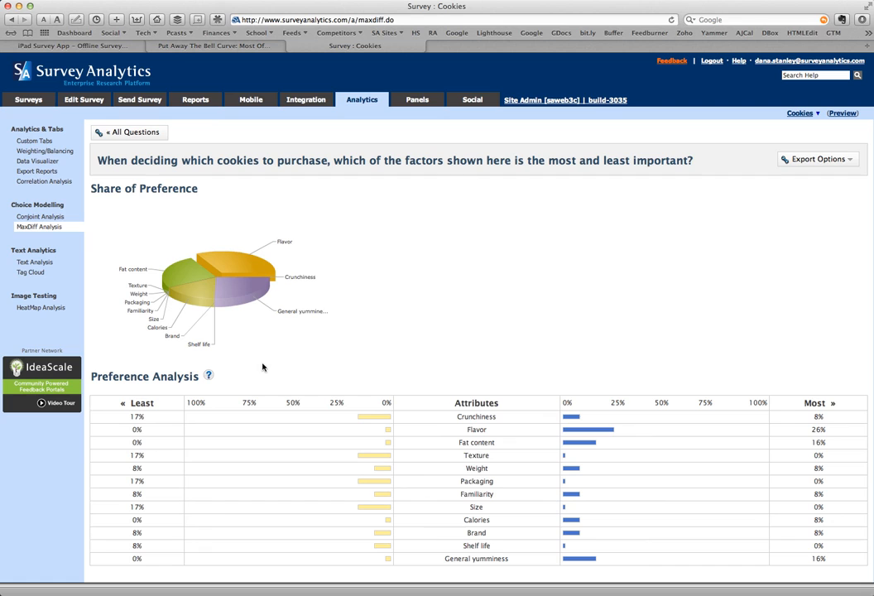
mouse_move(511, 442)
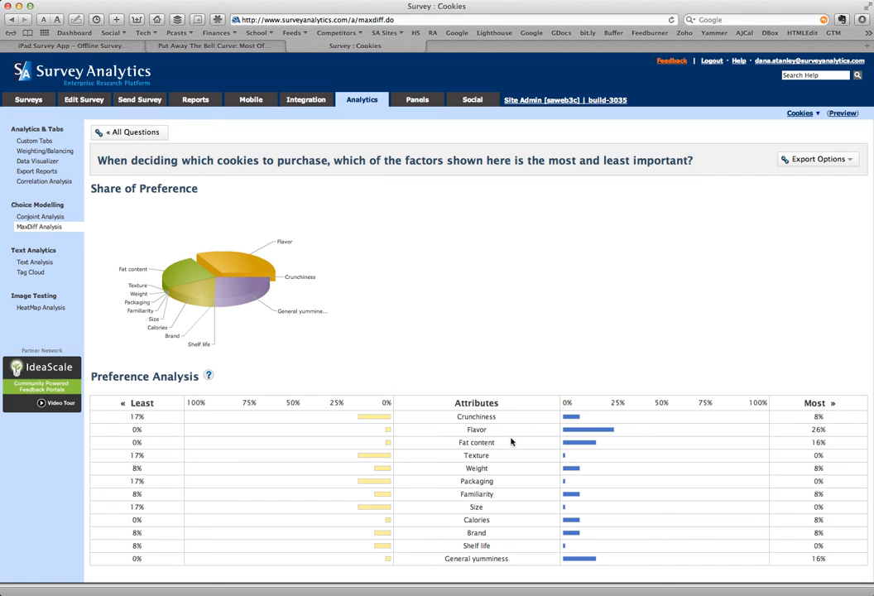
mouse_move(505, 416)
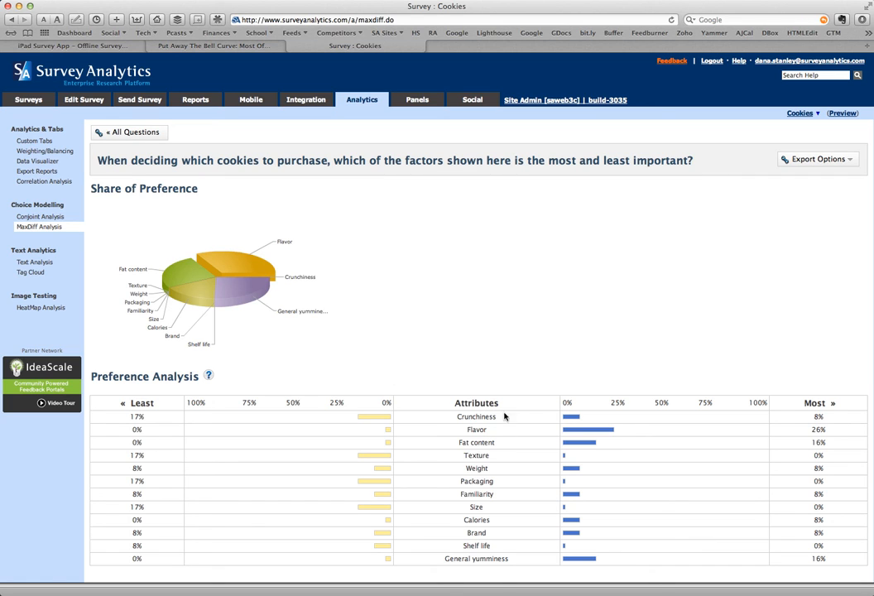
mouse_move(564, 418)
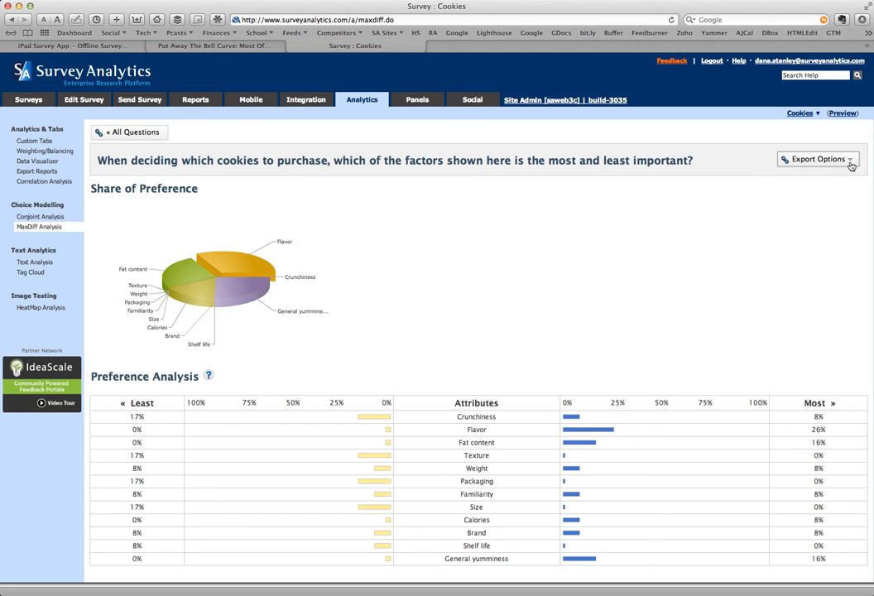
left_click(817, 159)
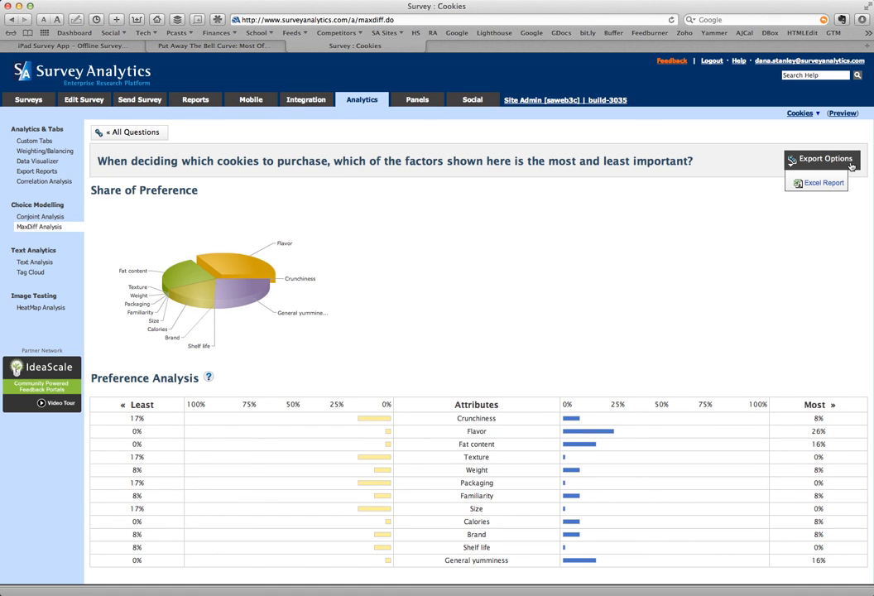